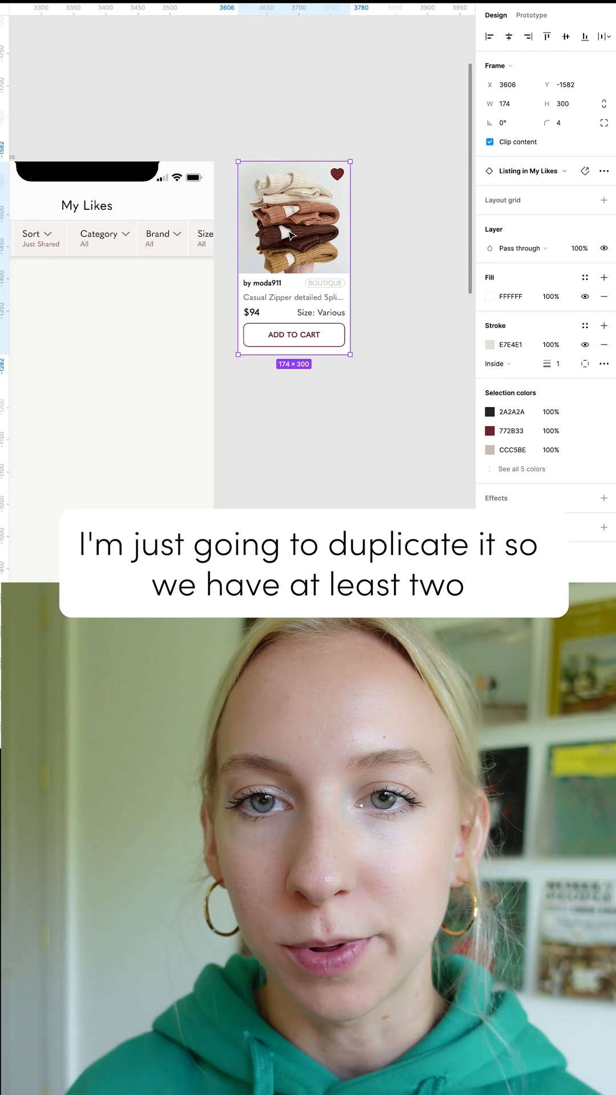
# Step: Duplicate the 'Listing in My Likes' card and frame both copies together
pyautogui.press('Cmd+D')
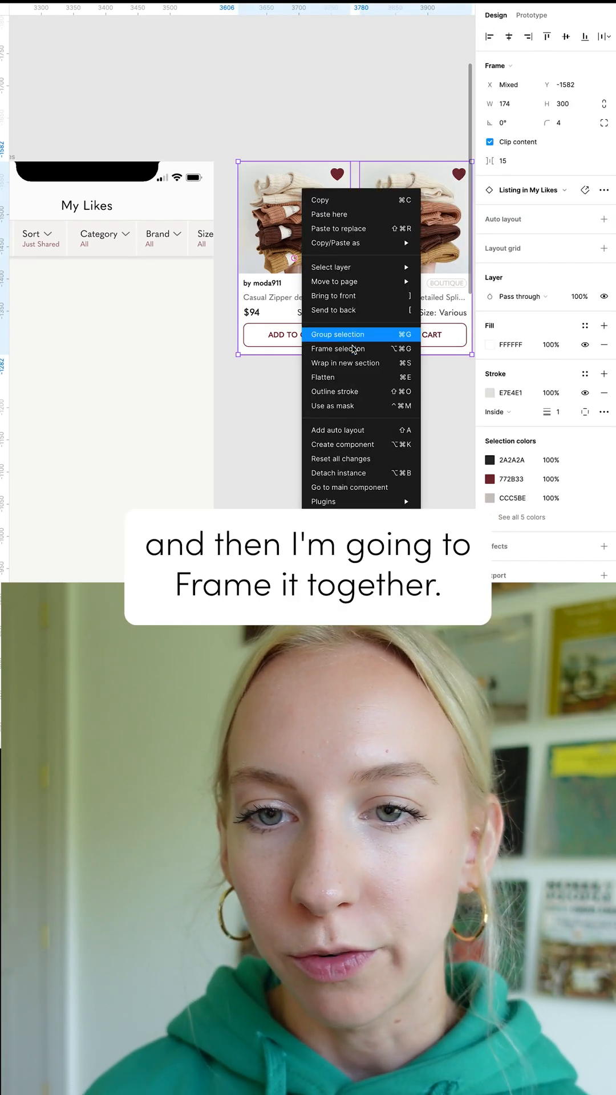
pyautogui.click(338, 349)
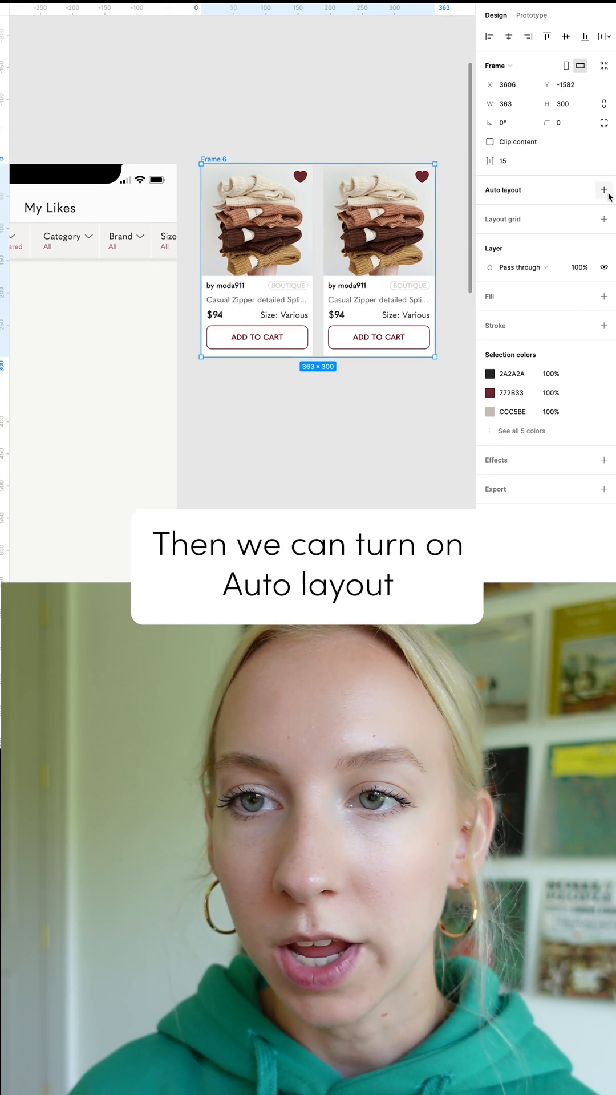
# Step: Add auto layout to the card frame and set it to wrap
pyautogui.click(602, 189)
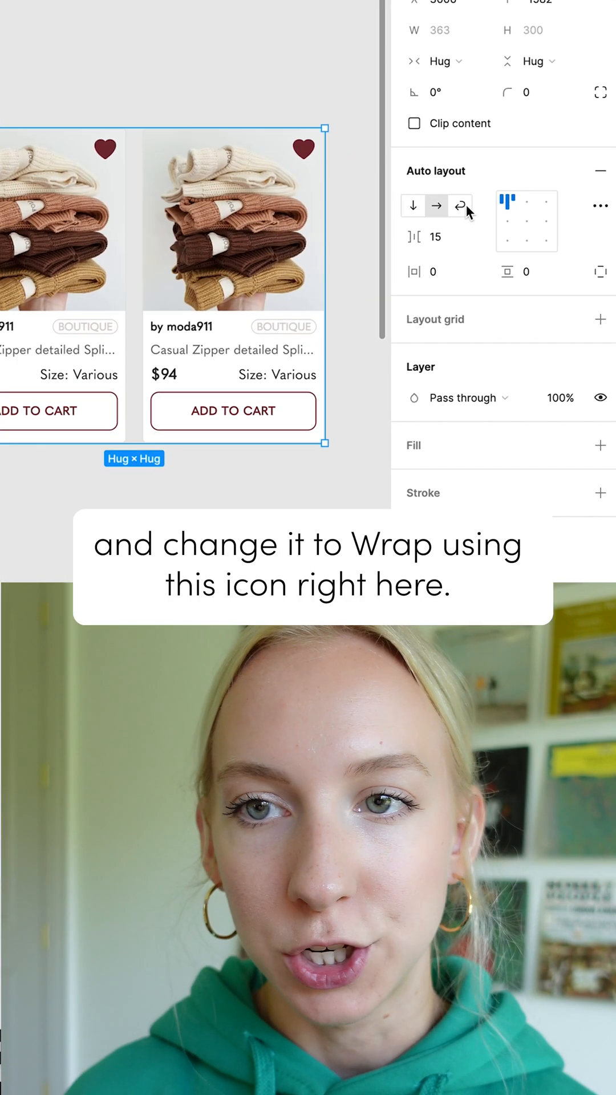
pyautogui.moveTo(460, 205)
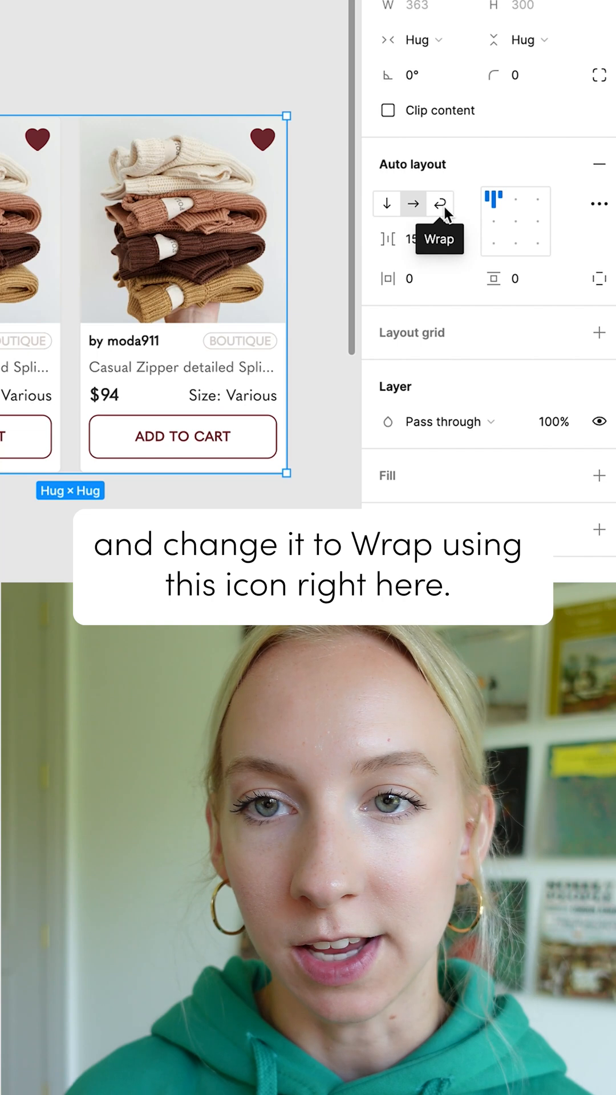
pyautogui.click(439, 203)
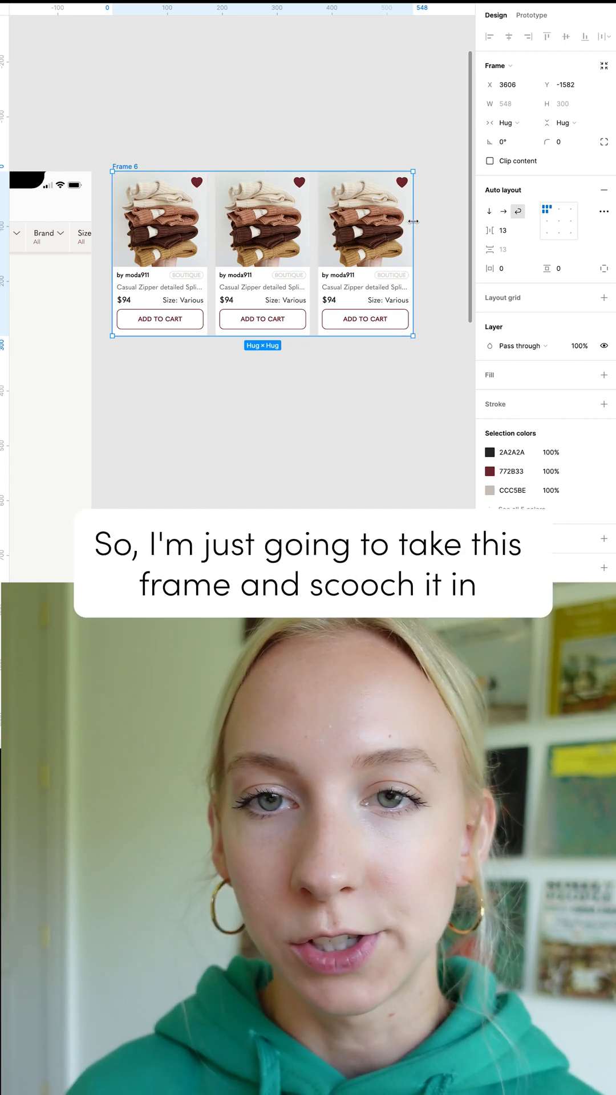
# Step: Narrow the frame to two cards wide so the third card wraps, then select a card
pyautogui.moveTo(414, 221); pyautogui.dragTo(314, 221)
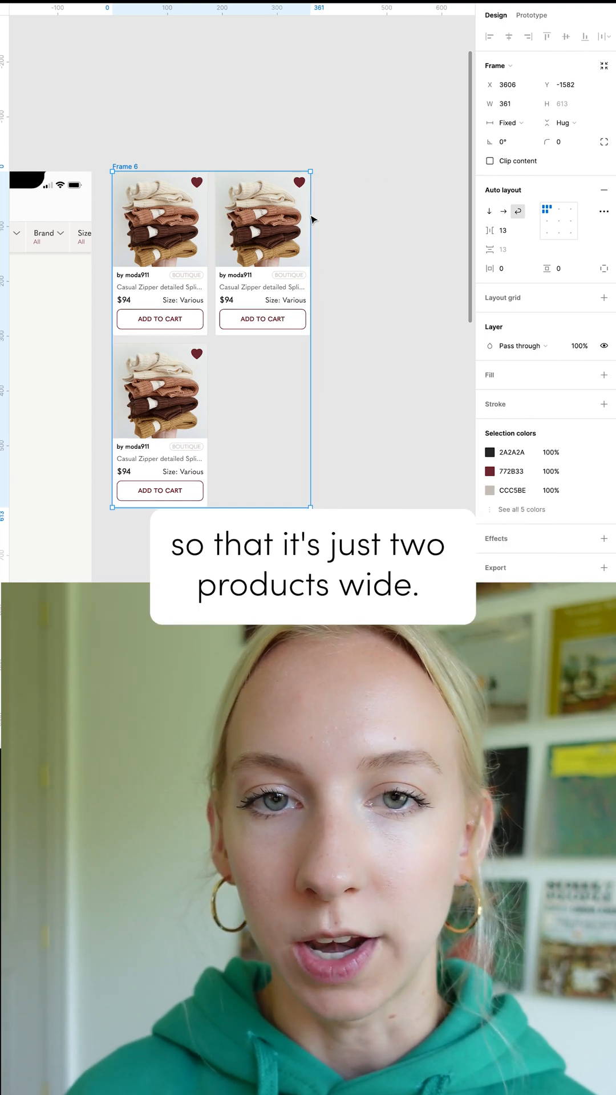
pyautogui.click(277, 210)
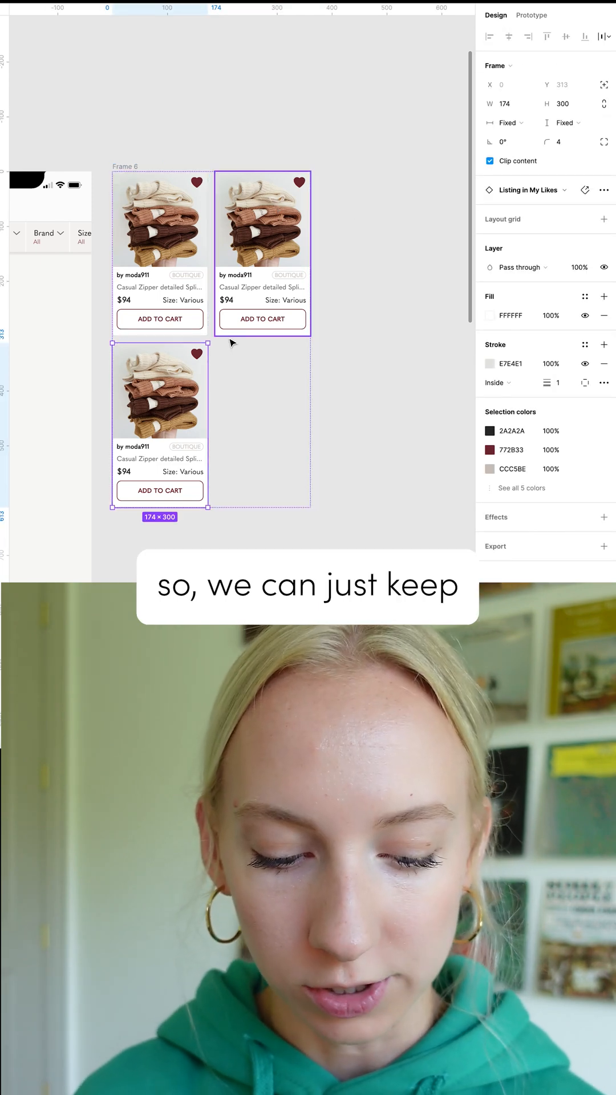
# Step: Paste two more product card copies into the wrap frame's grid
pyautogui.press('Cmd+V')
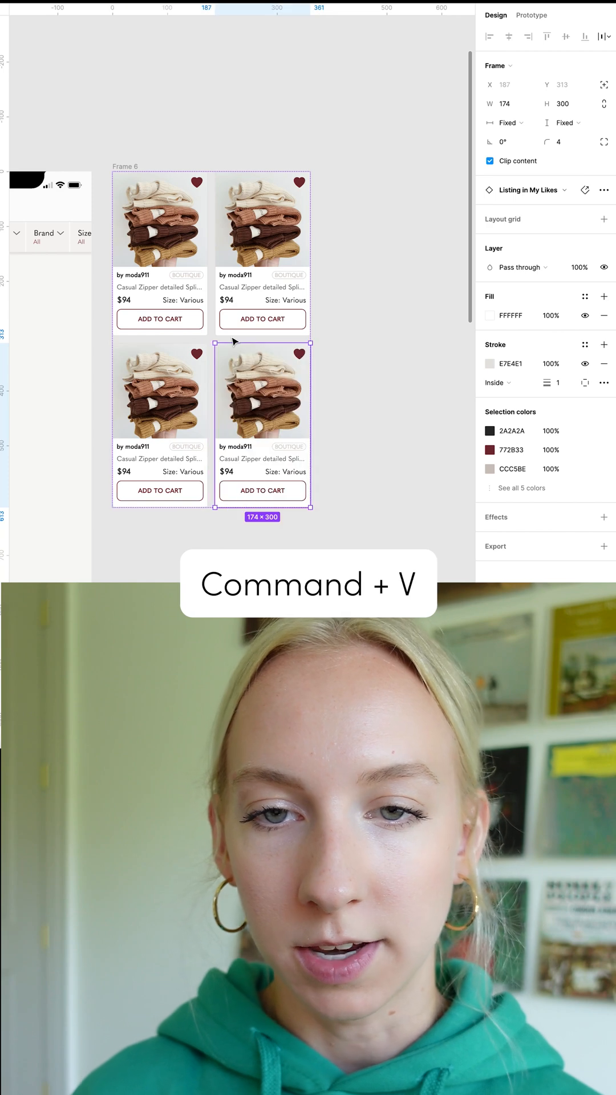
pyautogui.press('cmd+v')
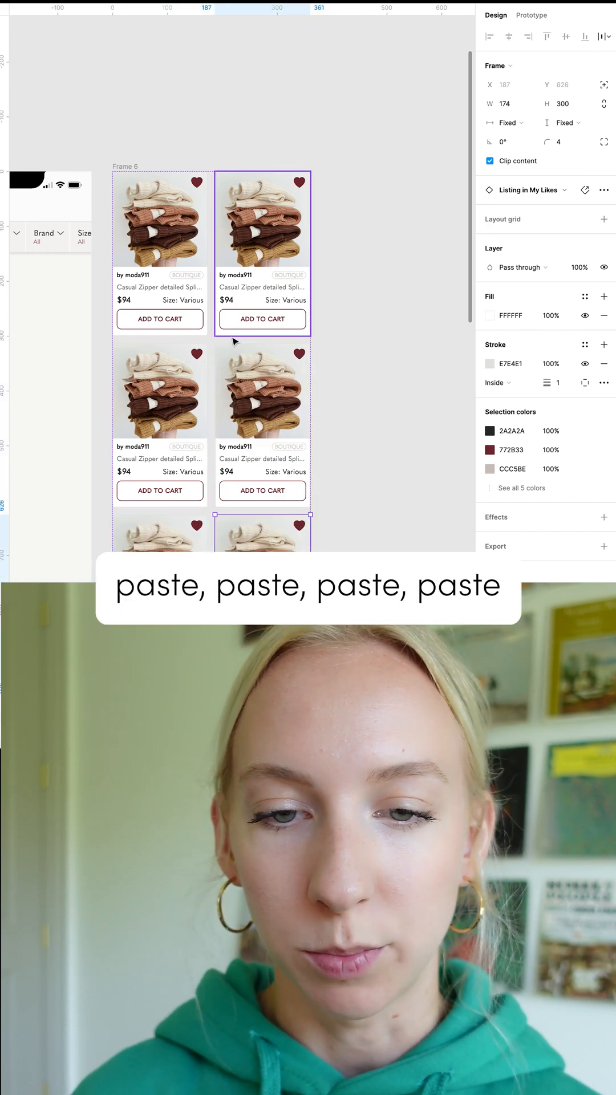